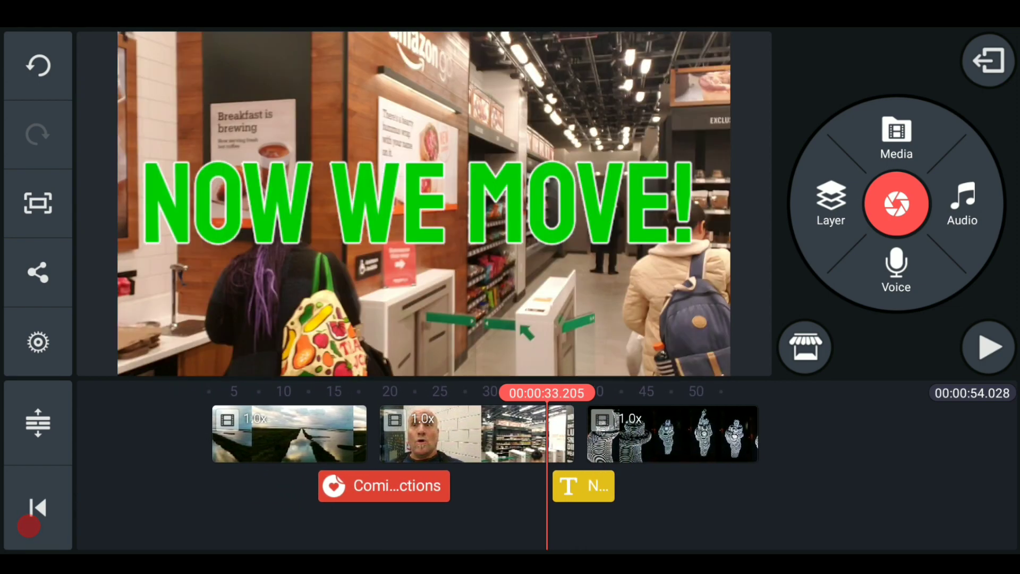
- Rewind the playhead to 00:00 at the opening drone shot
click(37, 508)
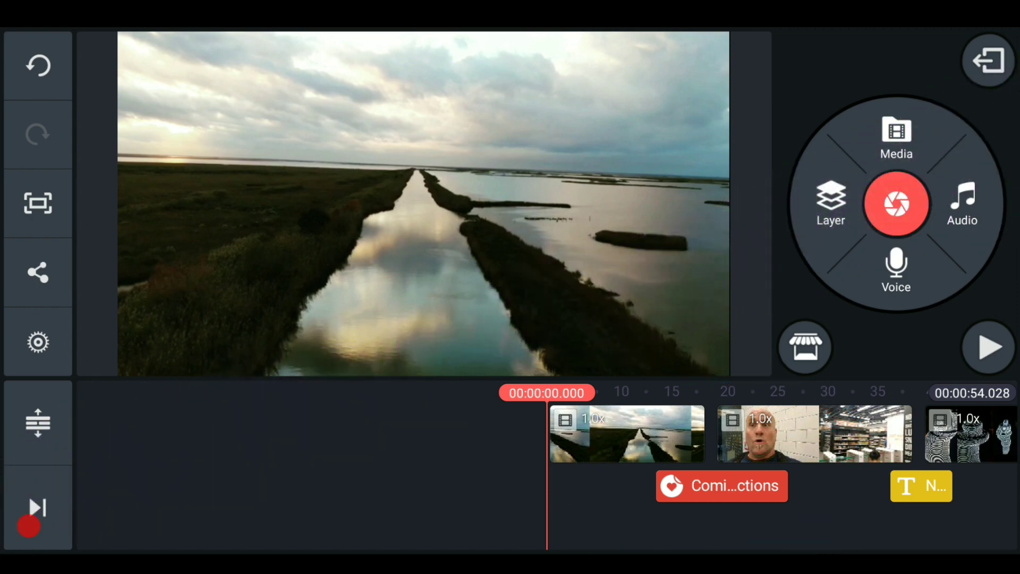
- Select the drone clip and set its speed to about 2.5x
click(626, 434)
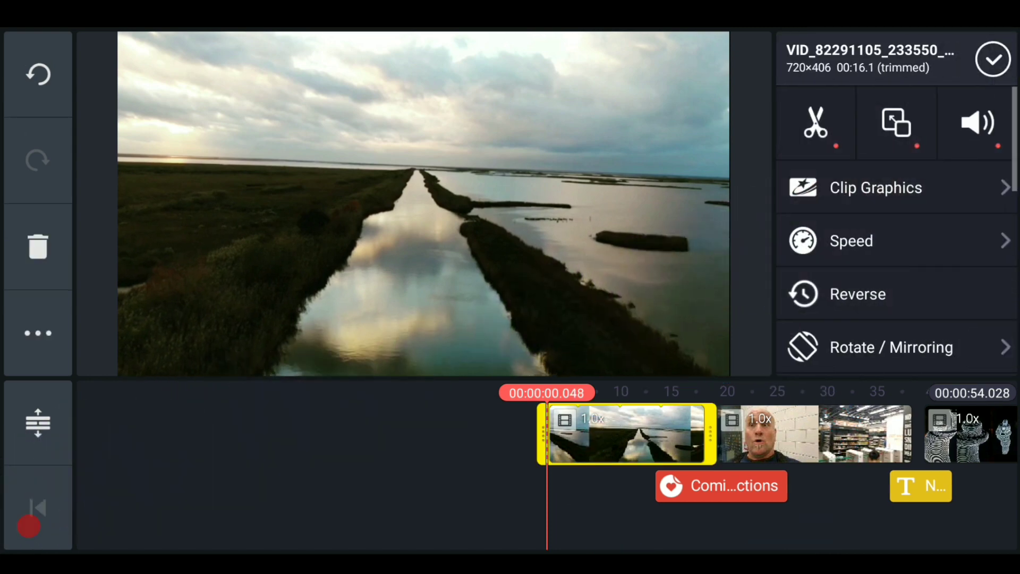
click(851, 241)
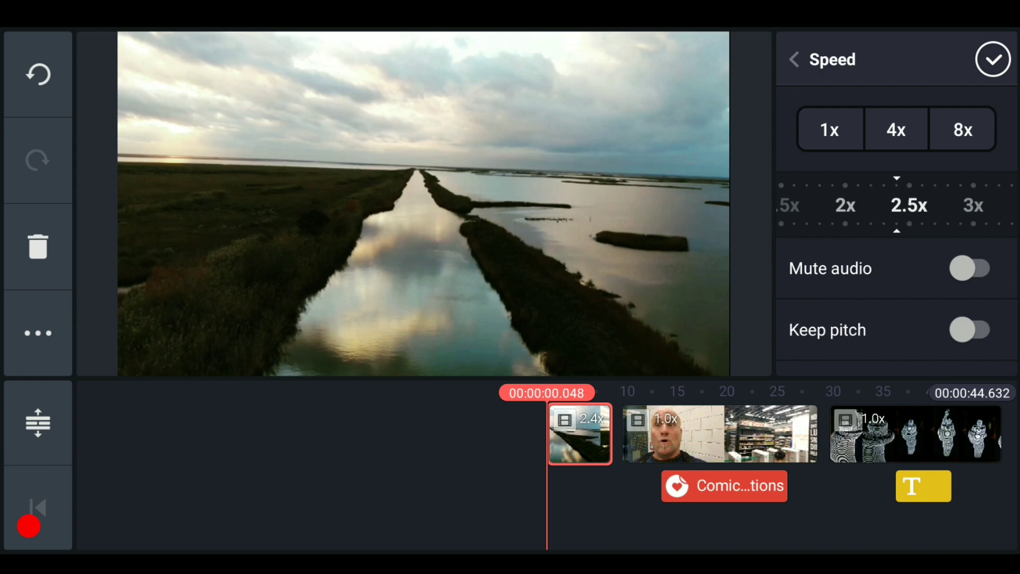
- Apply the 2.4x drone clip speed and return to the editing view
click(992, 59)
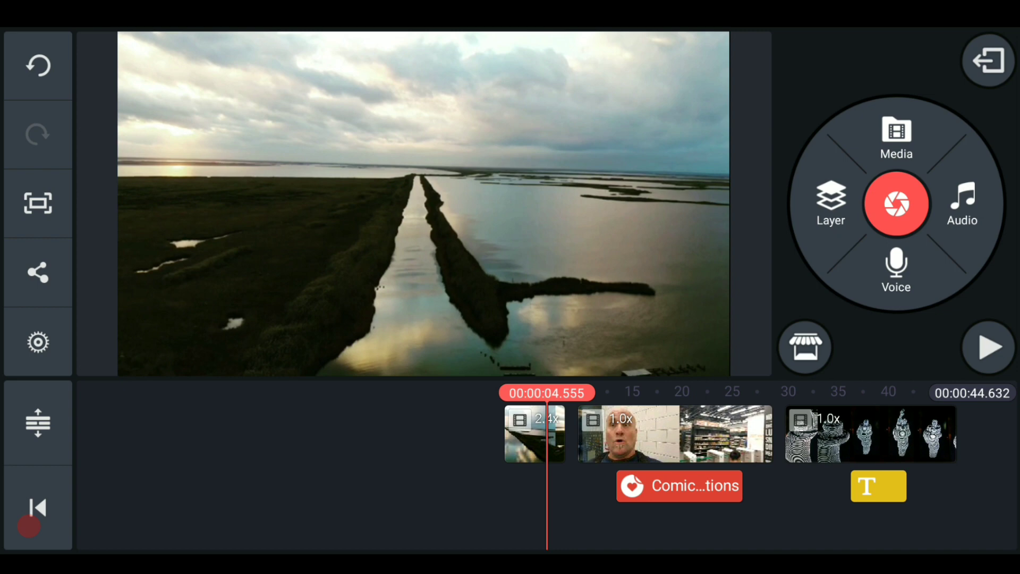
- Undo the drone speed-up to restore 1.0x, then open the store clip's speed settings
click(534, 434)
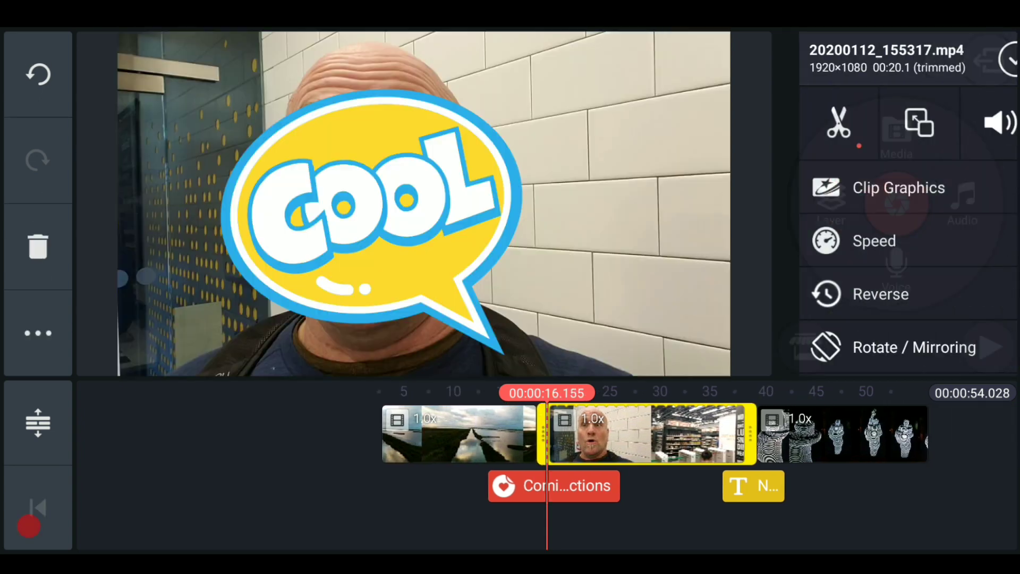
click(873, 241)
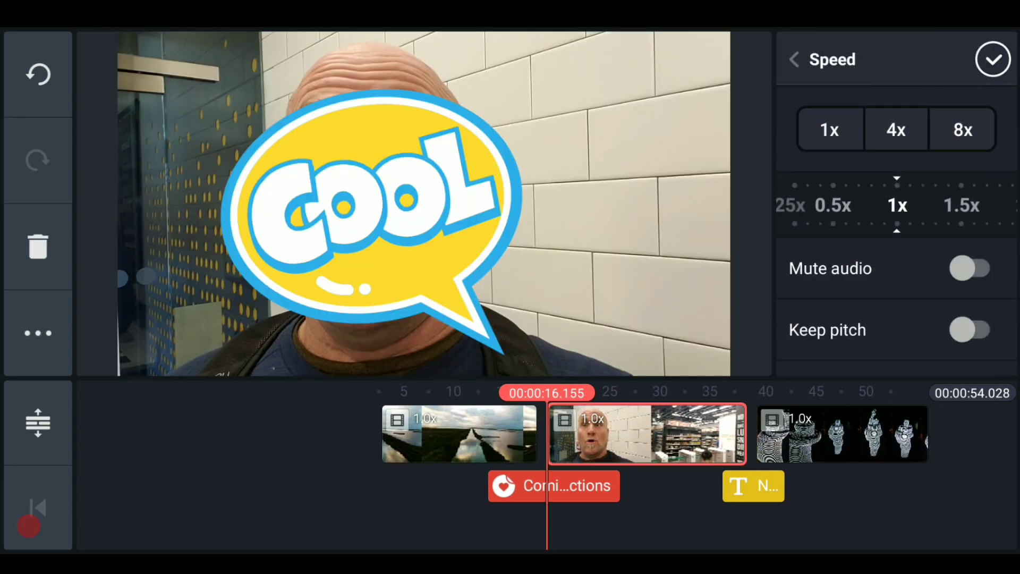